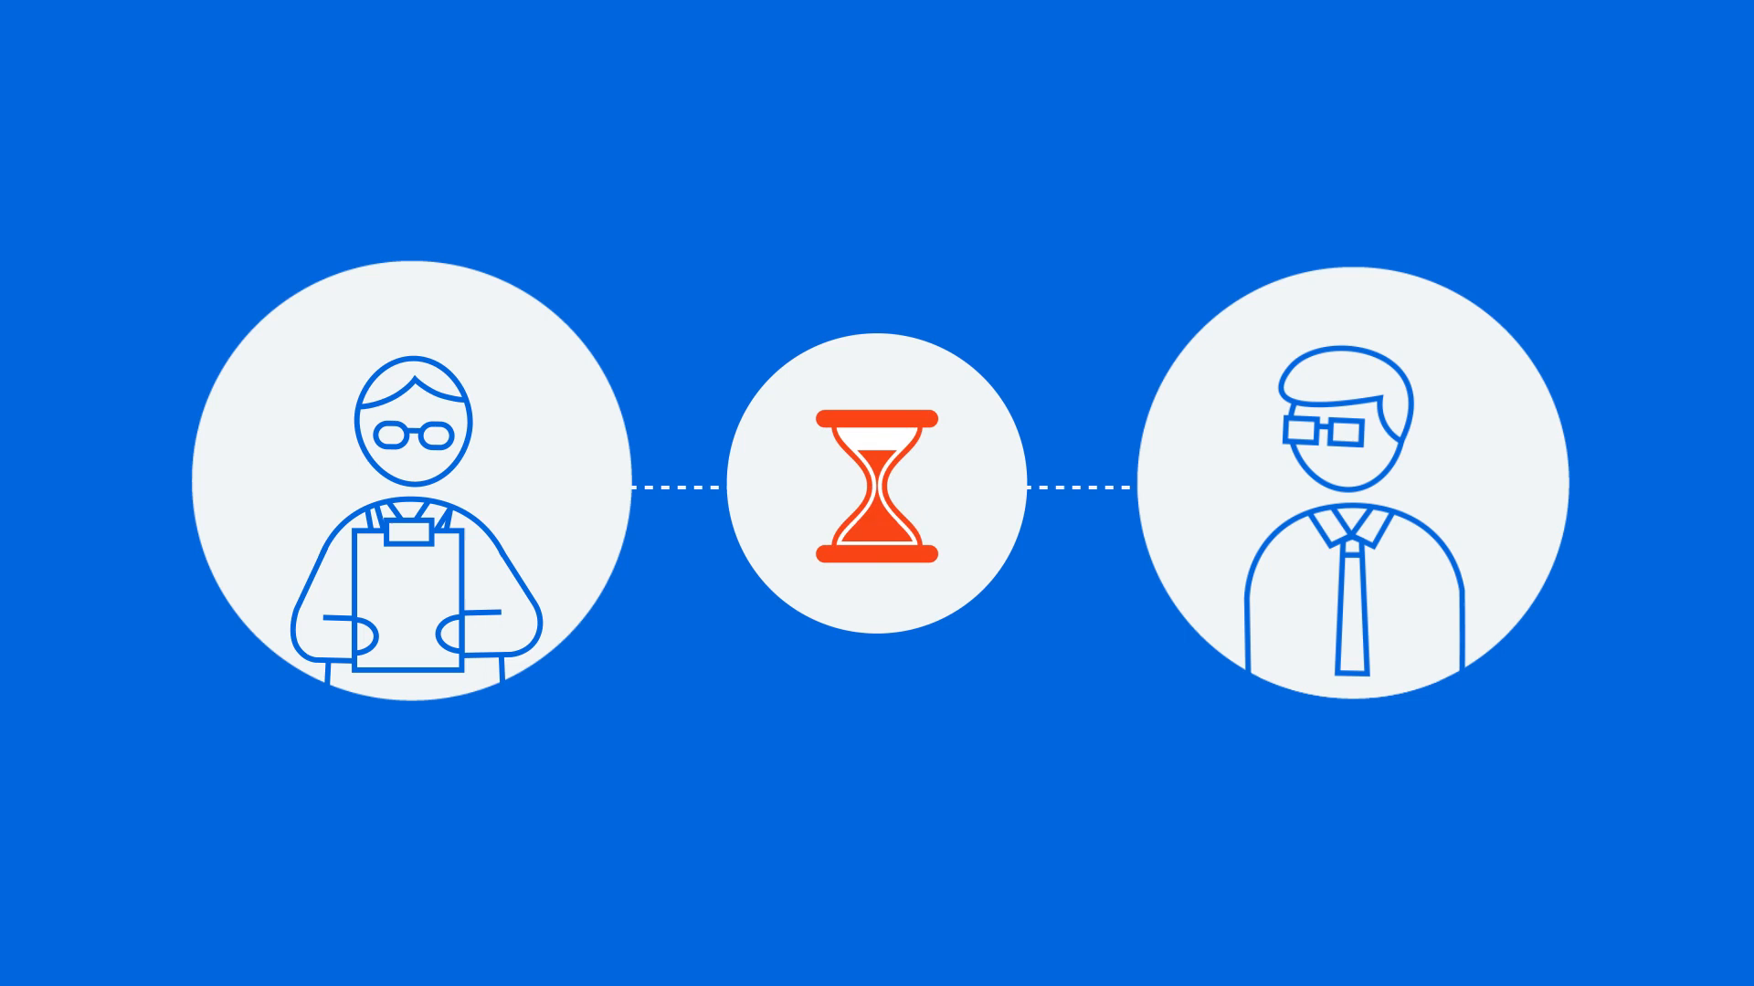
Step: Advance the explainer past the hourglass scene to the start–Step 1–Step 2–orange Step 3 workflow
scroll(down, 3)
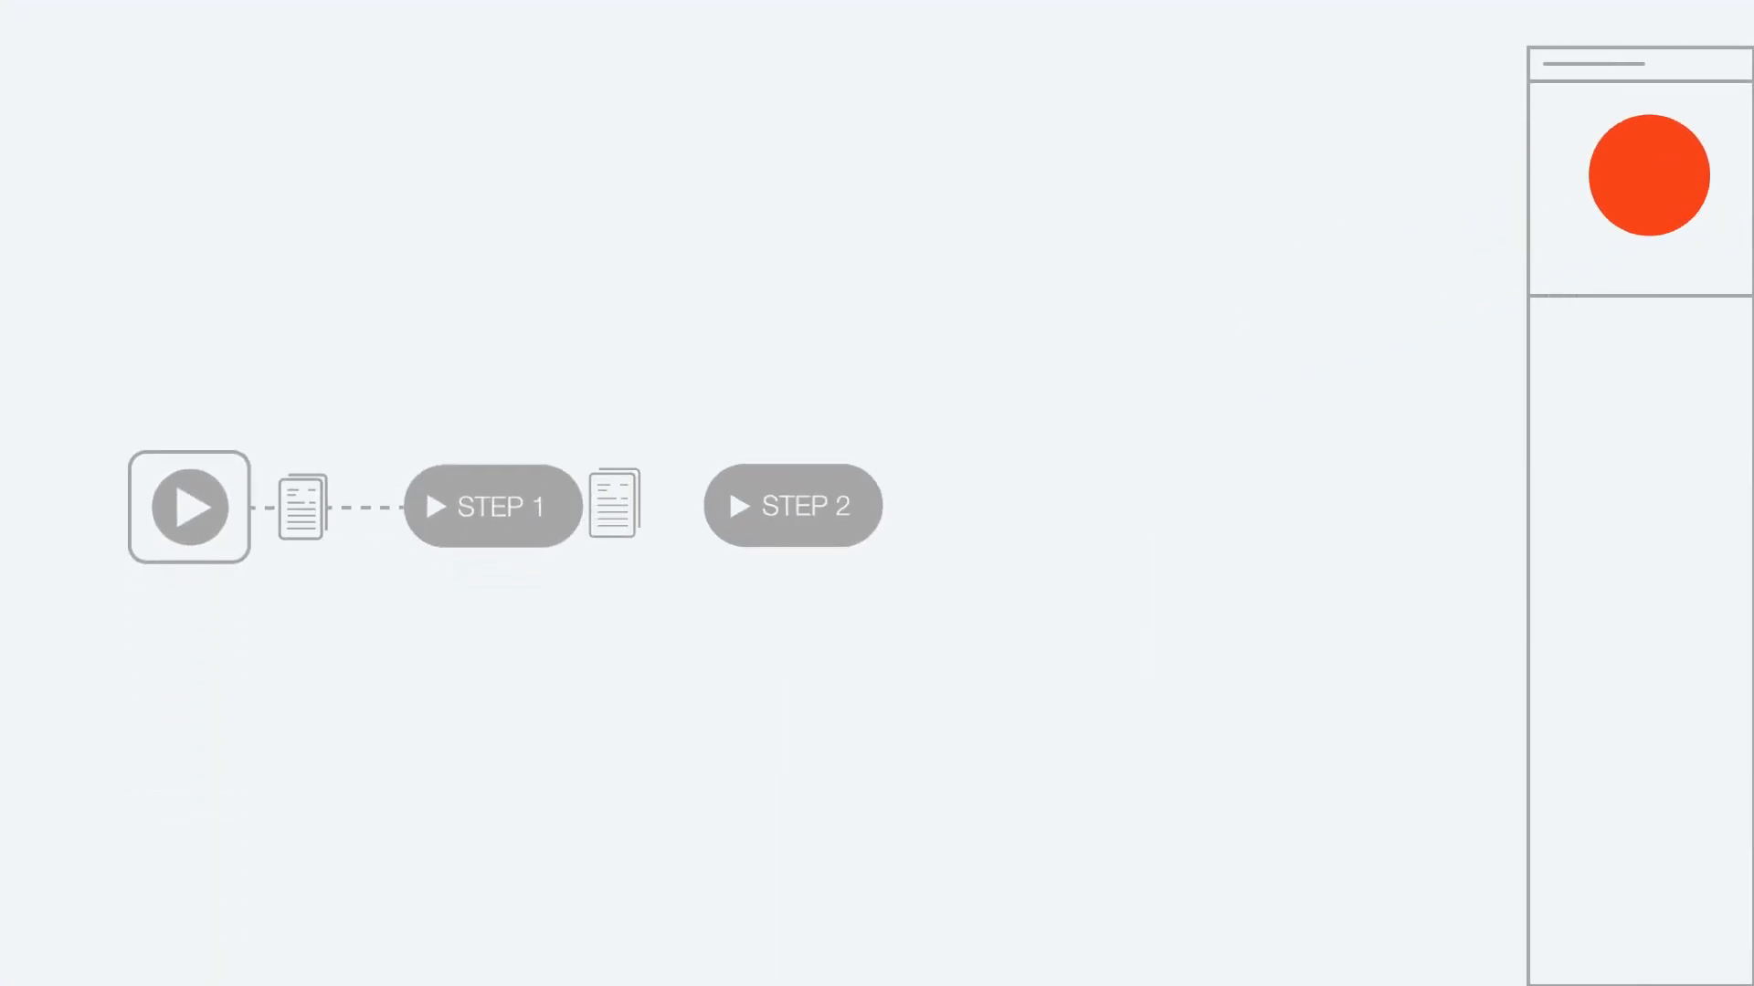
click(791, 504)
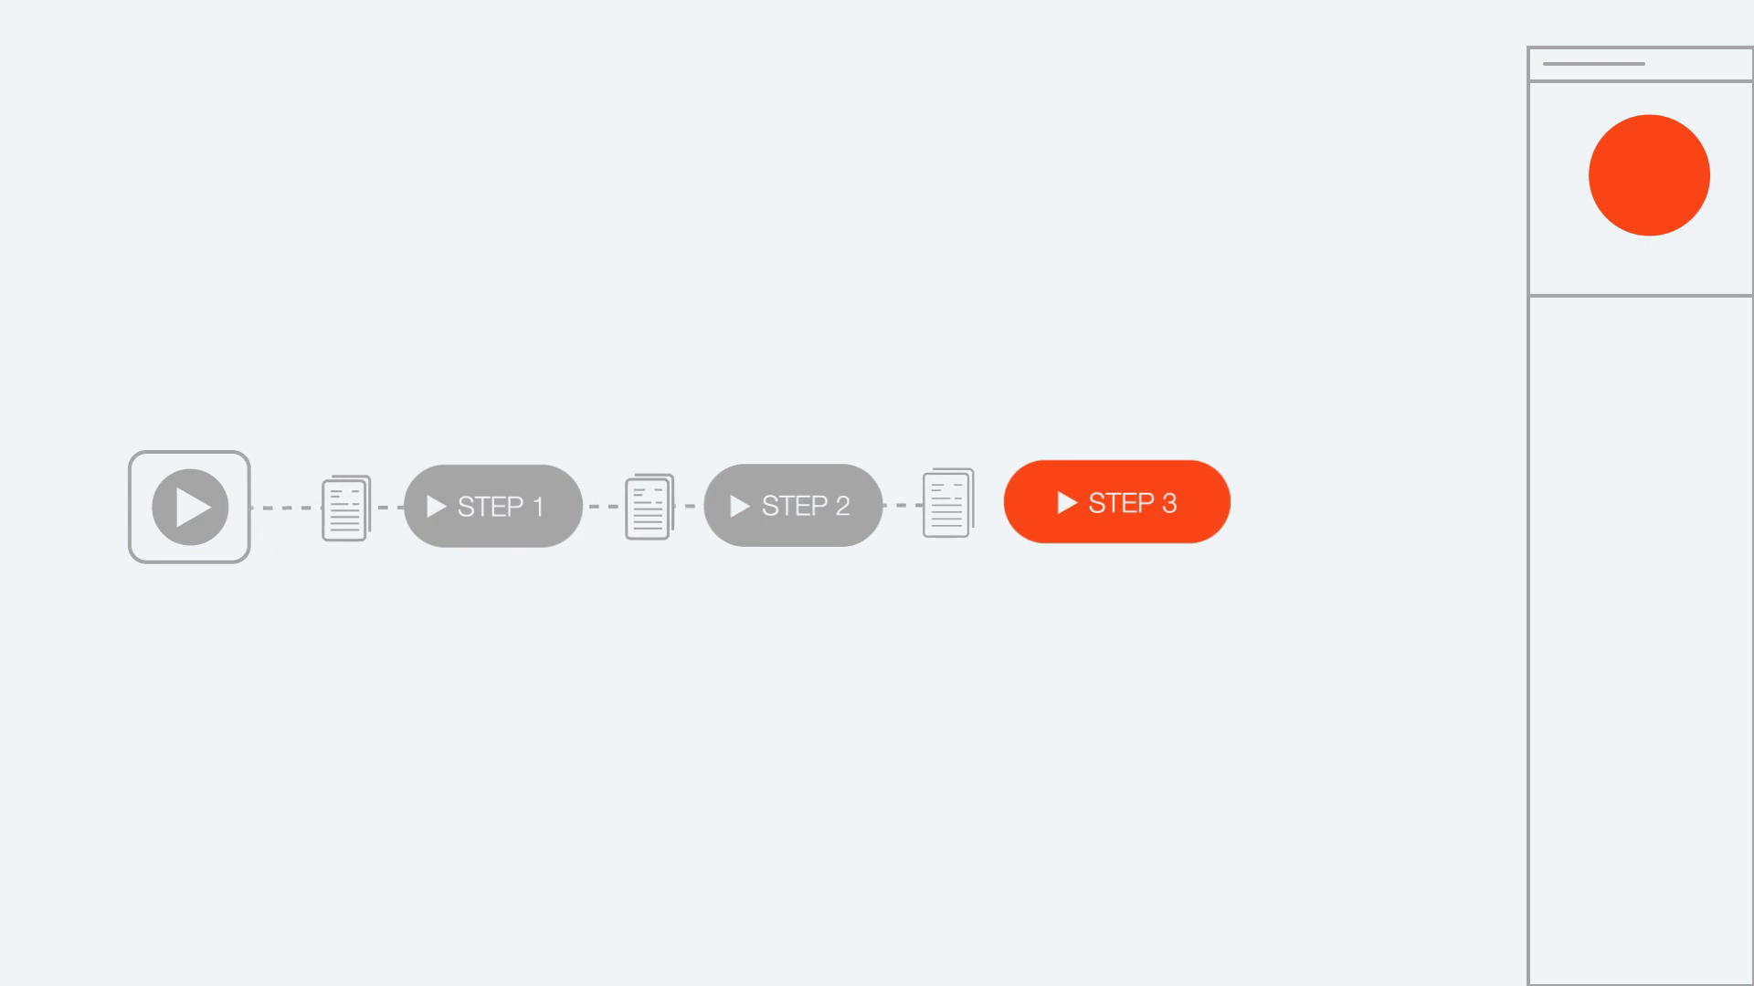